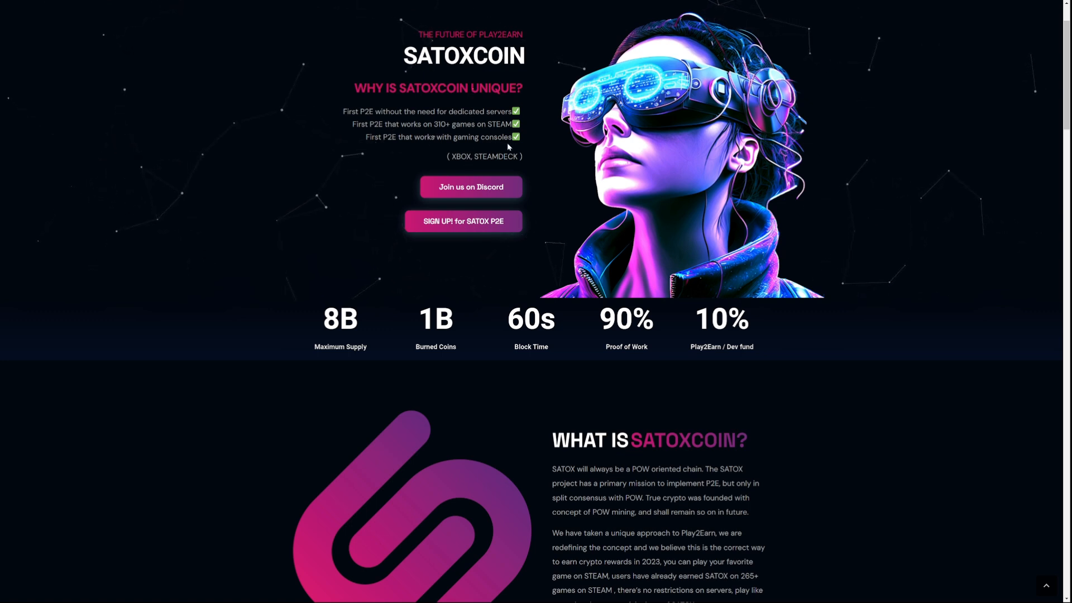
mouse_move(491, 167)
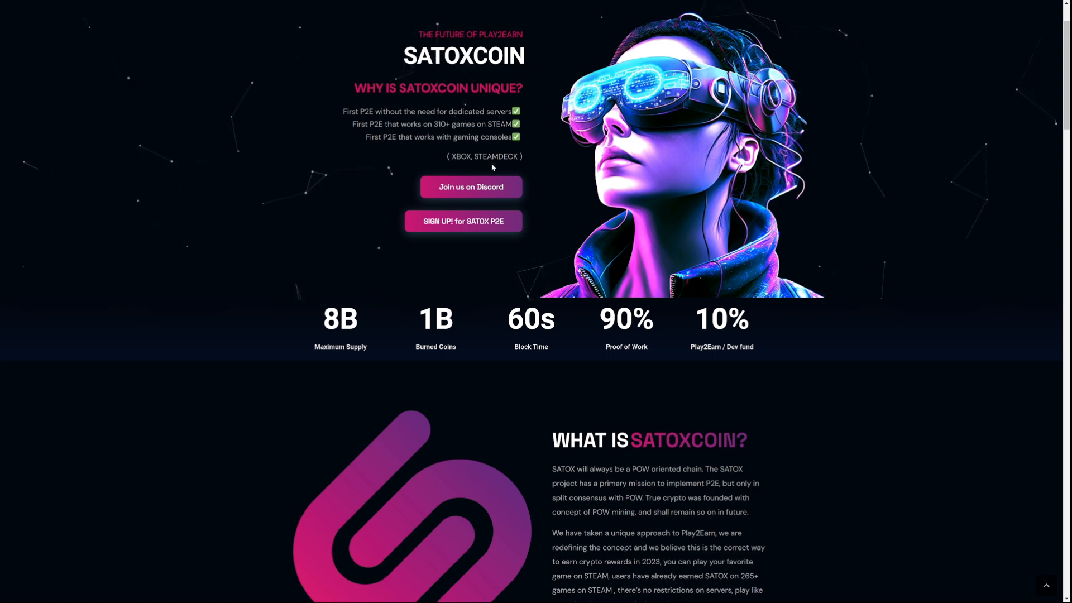
Go from Satoxverse Wallets to the Satoxcoin Core Wallet (QT) 2.1.0 GitHub releases.
scroll(down, 3)
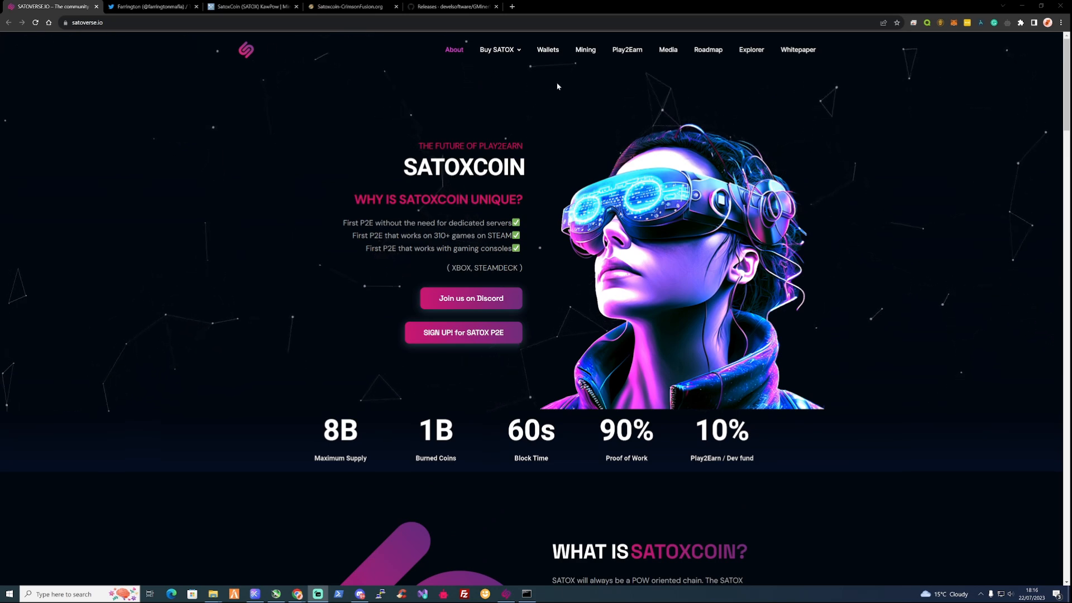
mouse_move(548, 50)
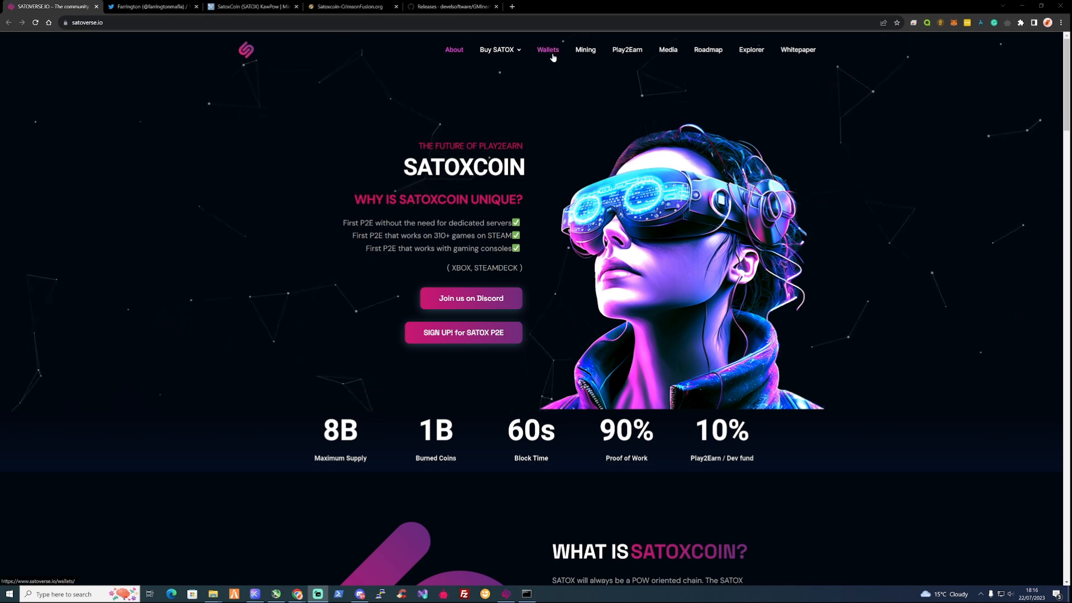
click(548, 50)
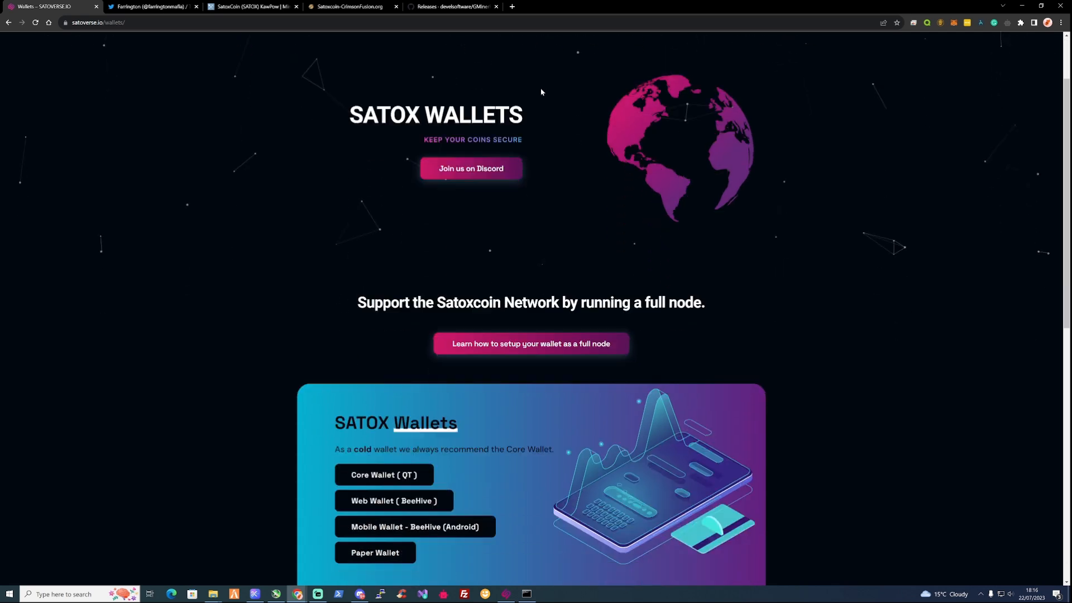
scroll(down, 3)
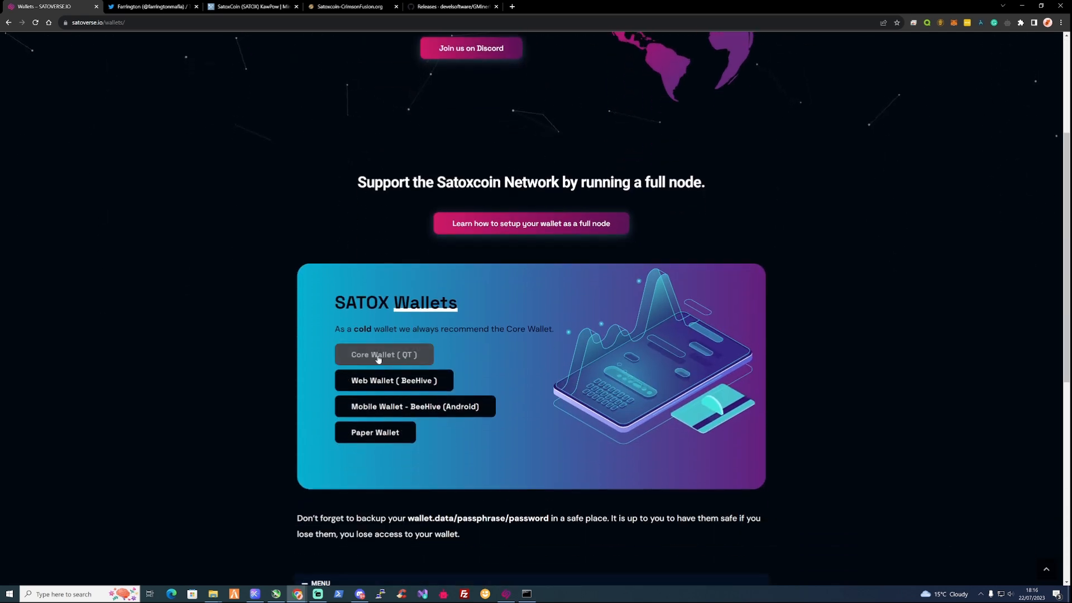
click(384, 354)
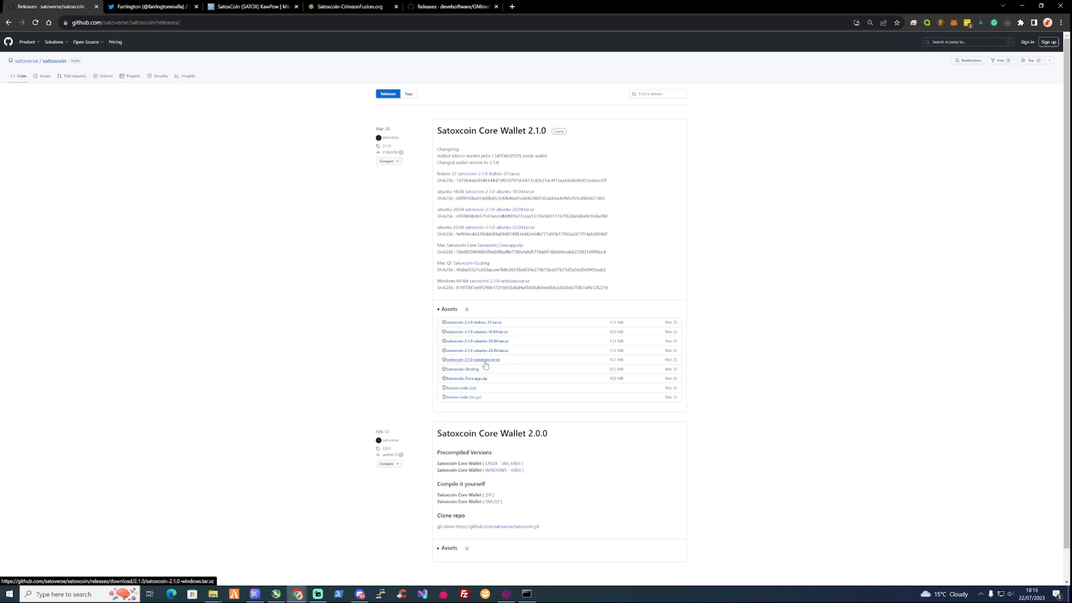
mouse_move(498, 363)
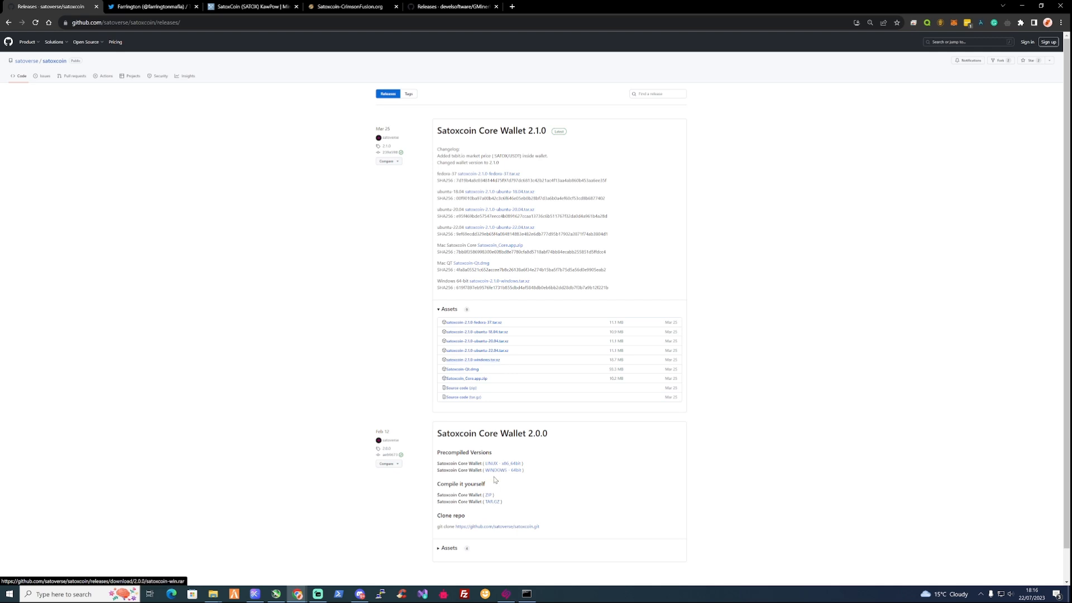
Download the Windows 64-bit satoxcoin-win.rar and open the downloaded archive.
click(493, 470)
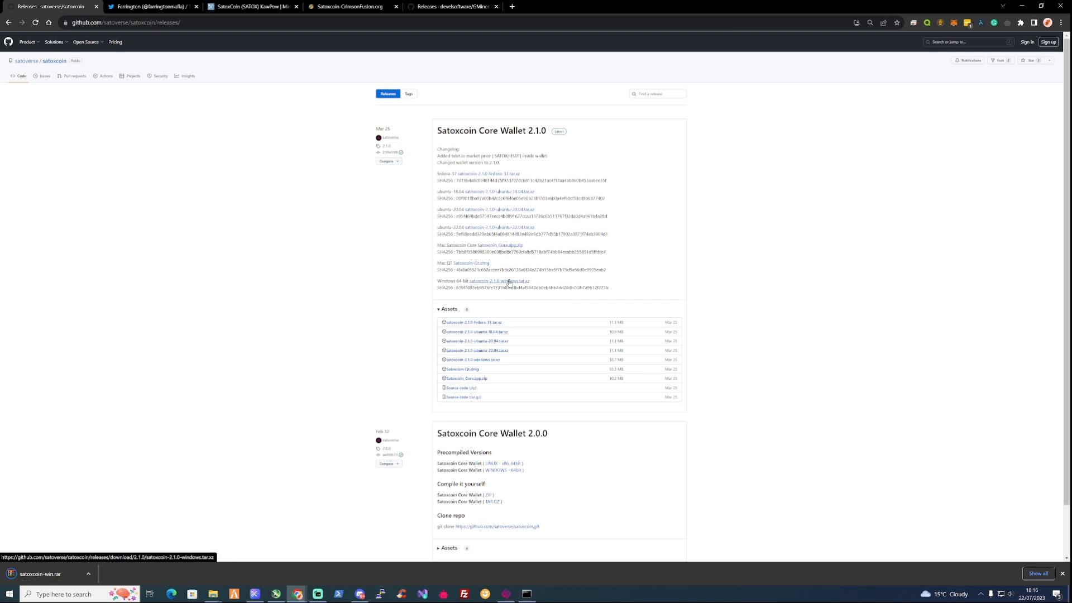
click(41, 573)
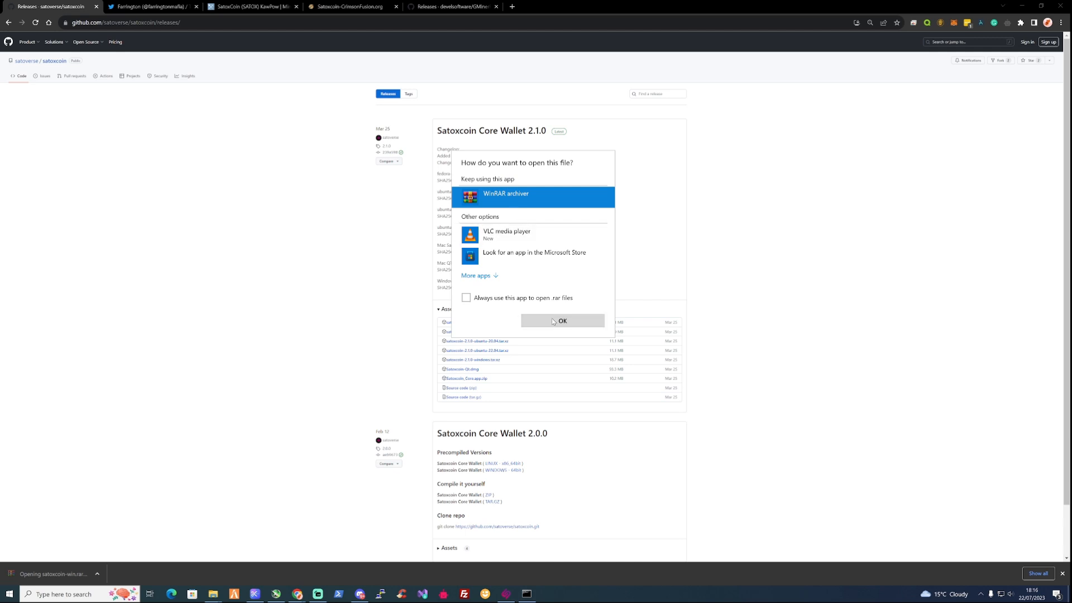
Open satoxcoin-win.rar in WinRAR, extract to 'satox wallet', and launch satoxcoin-qt.
click(561, 321)
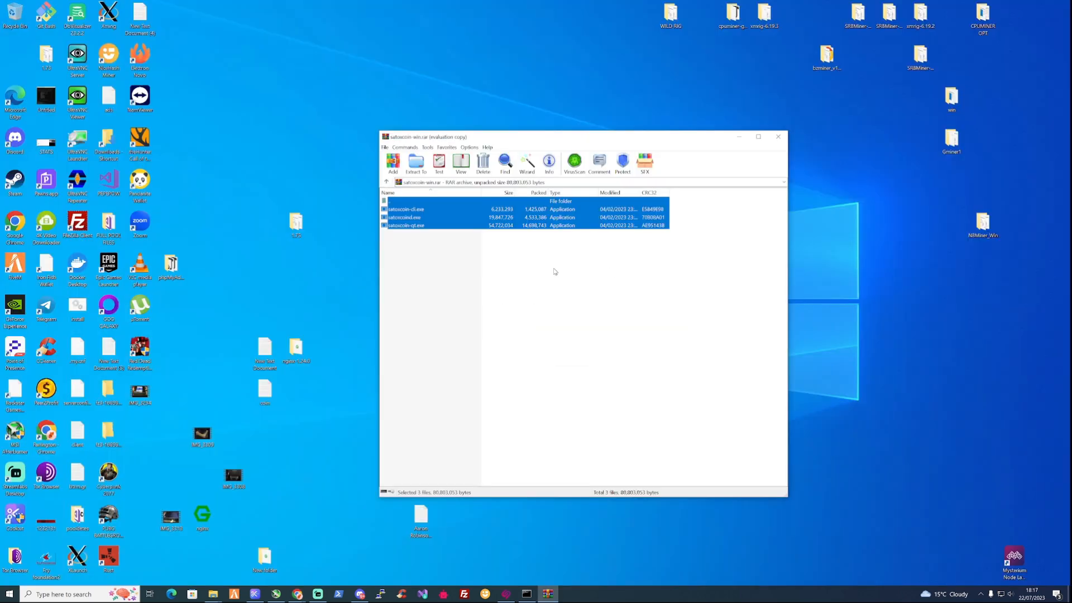
click(404, 217)
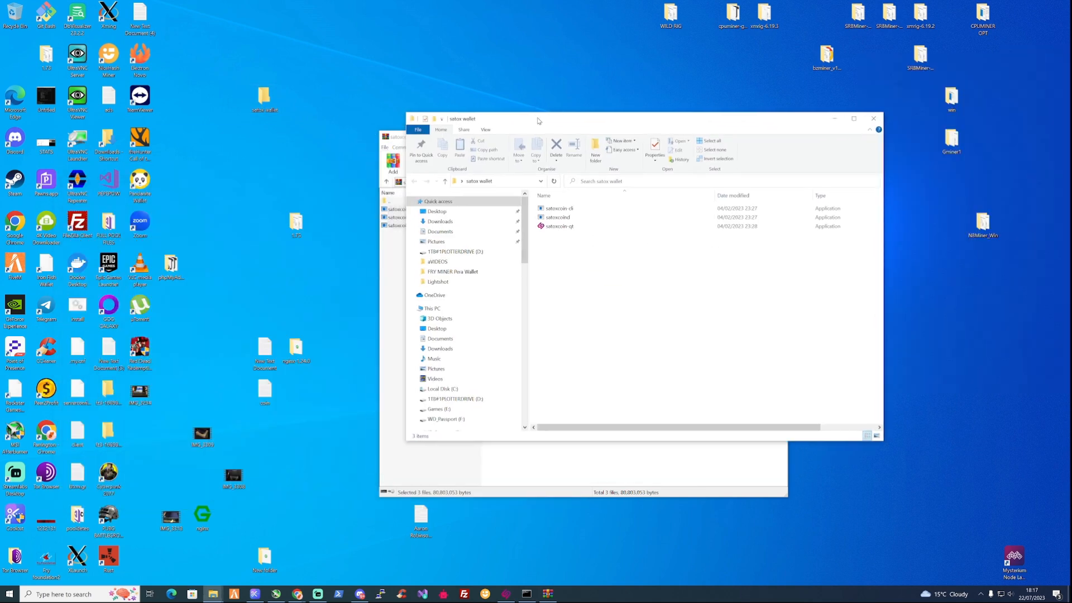
click(558, 226)
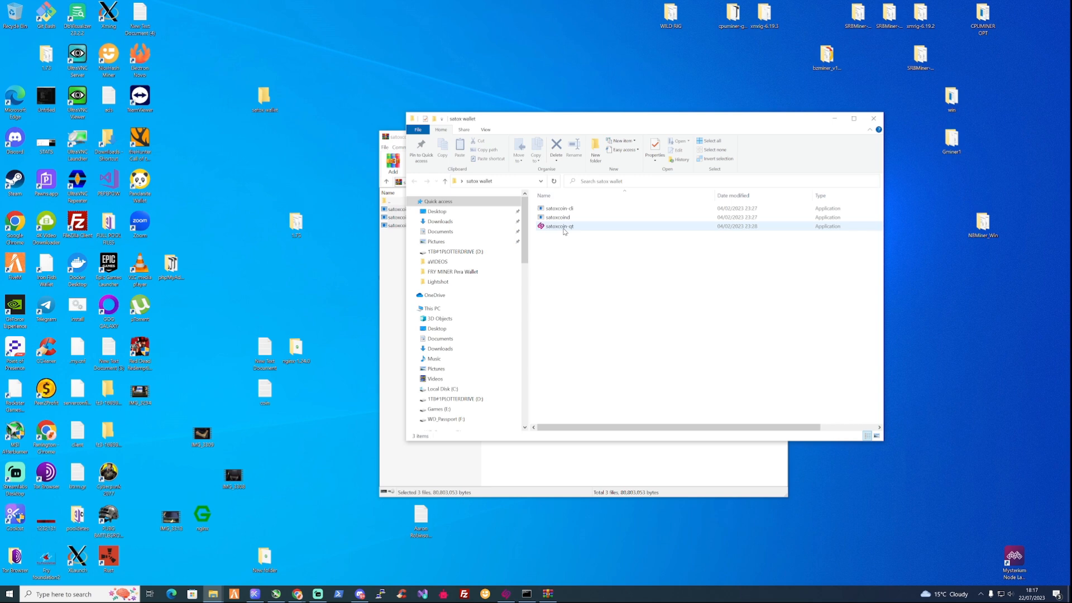
mouse_move(559, 226)
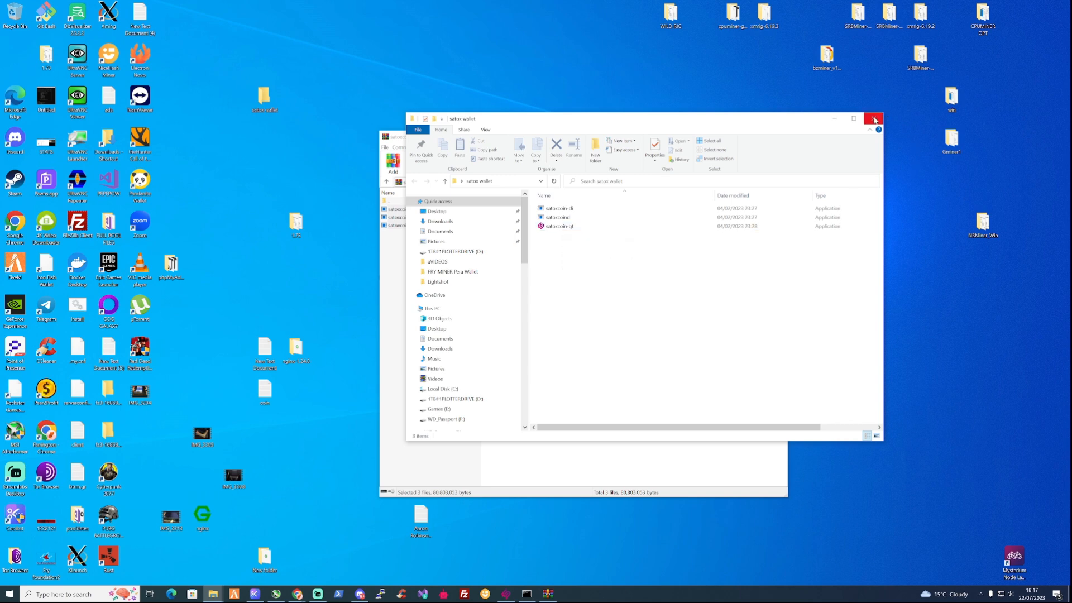
Request a payment address labelled 'mininh2', then reopen the earlier mining address entry.
click(874, 118)
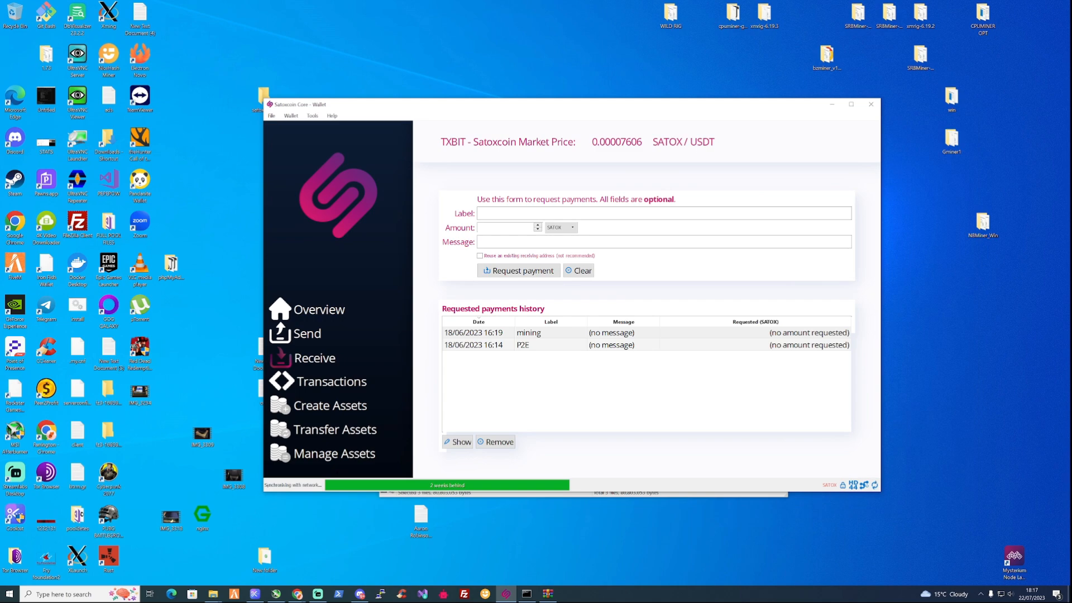
text(mininh2)
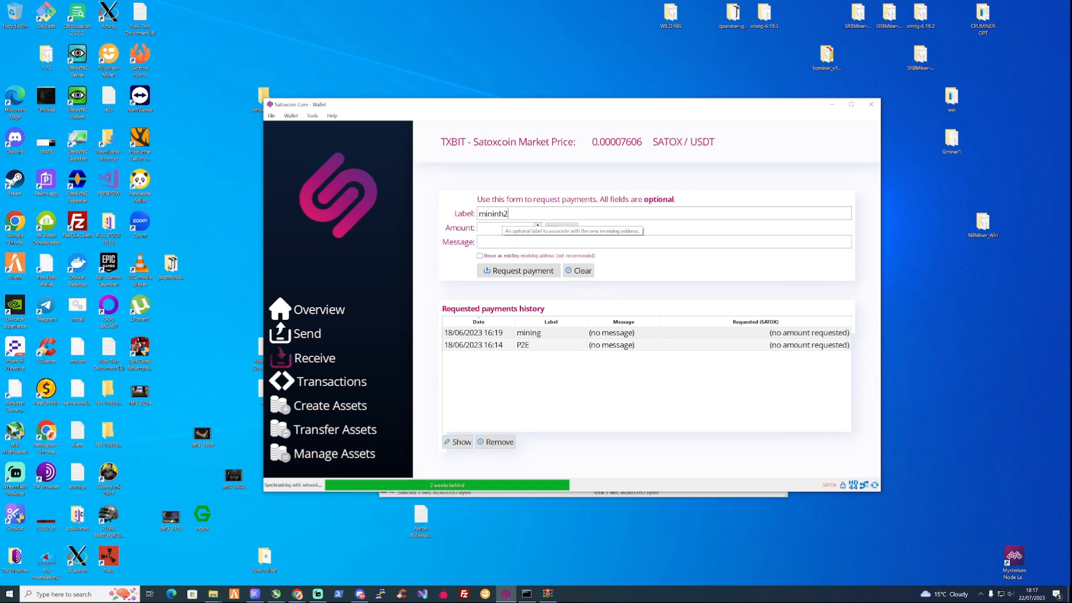
click(517, 270)
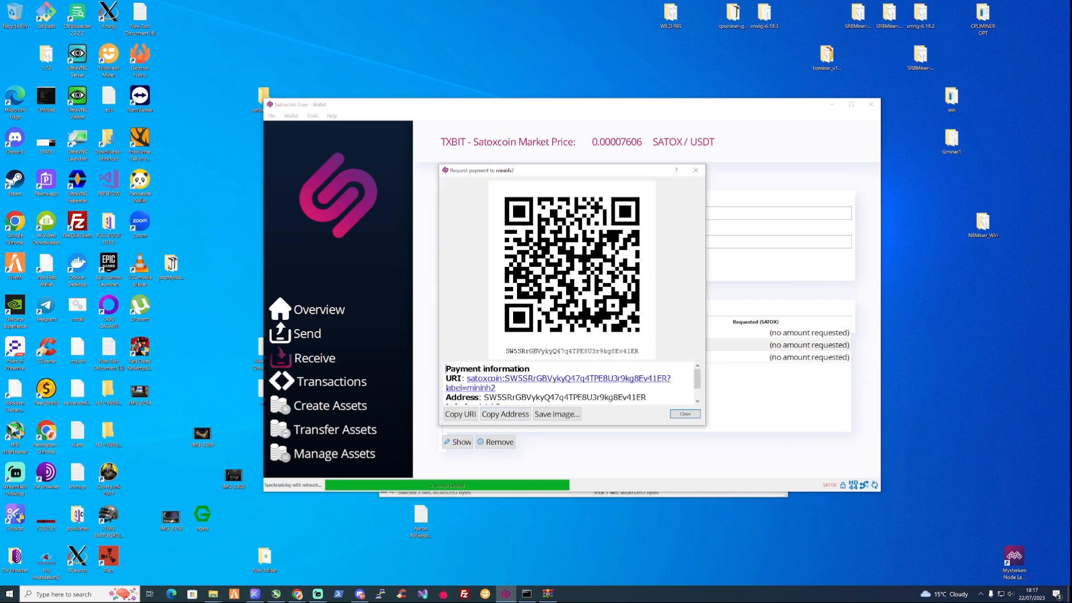
click(684, 414)
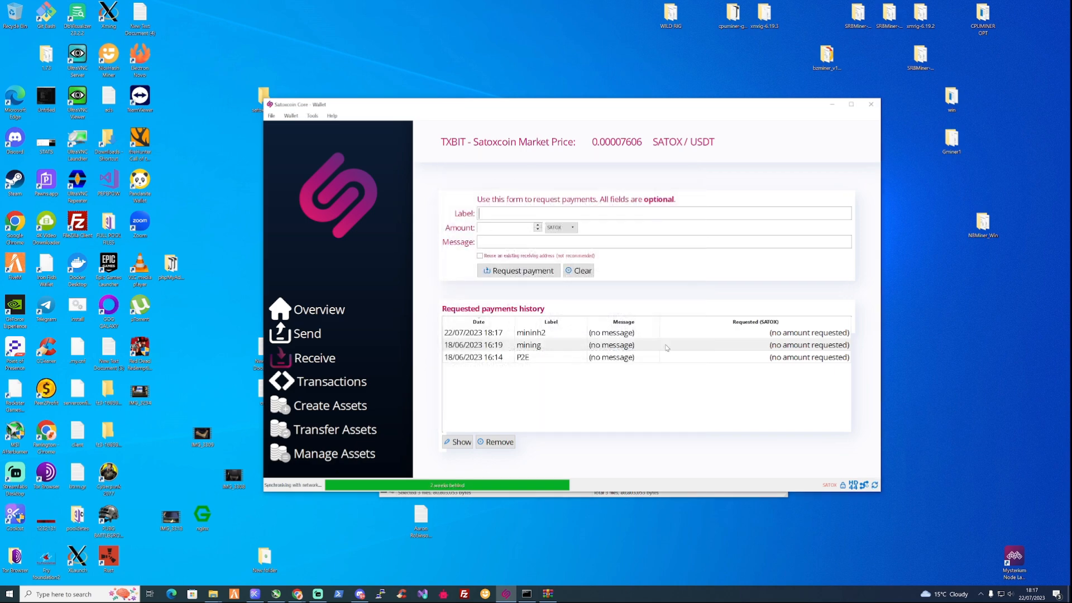
double_click(527, 344)
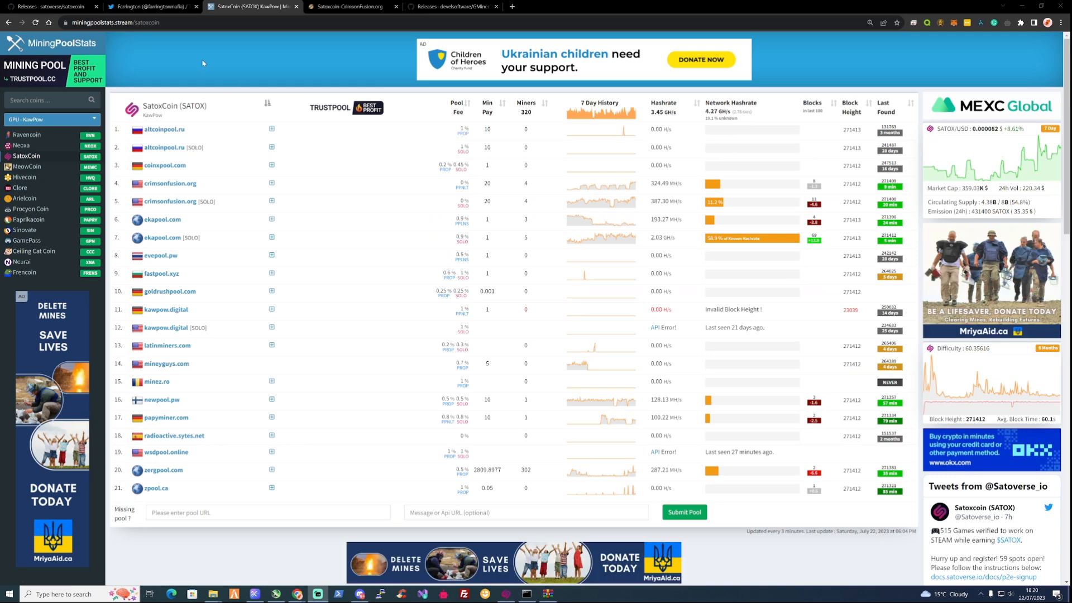
mouse_move(186, 73)
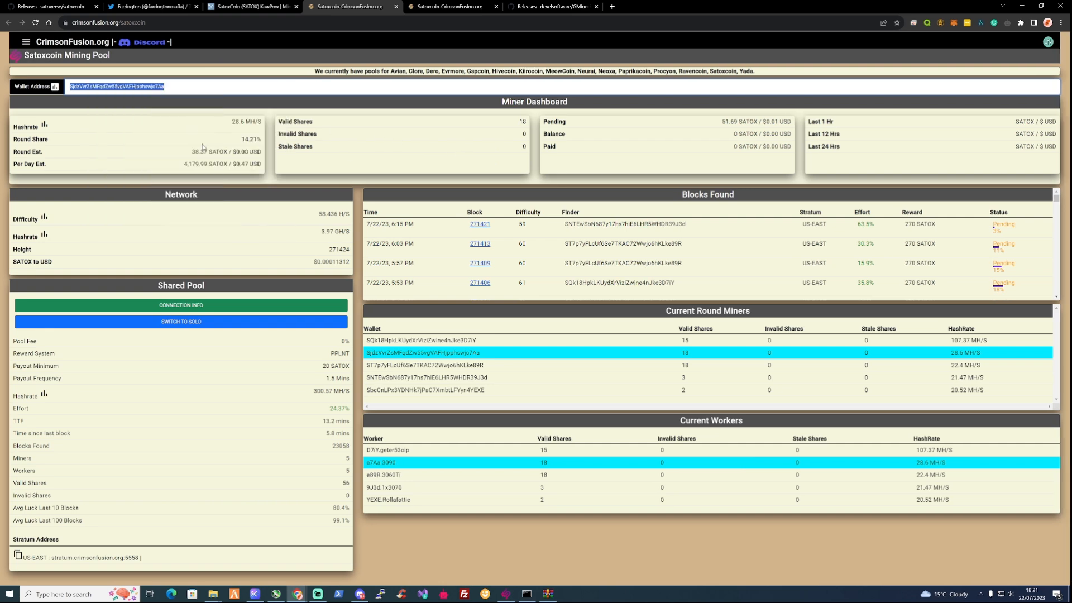
mouse_move(203, 160)
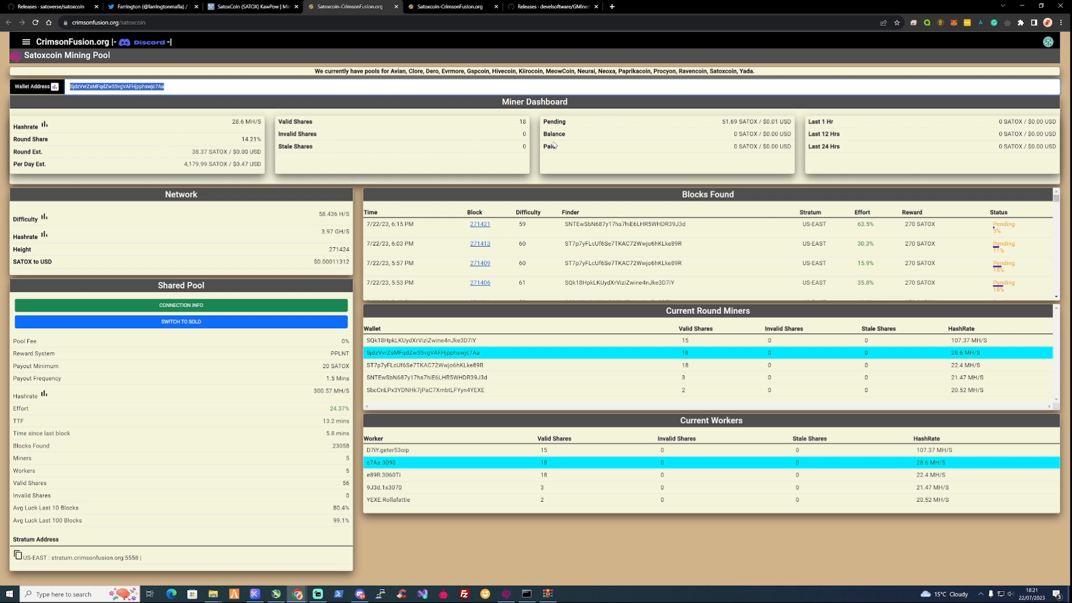
mouse_move(731, 133)
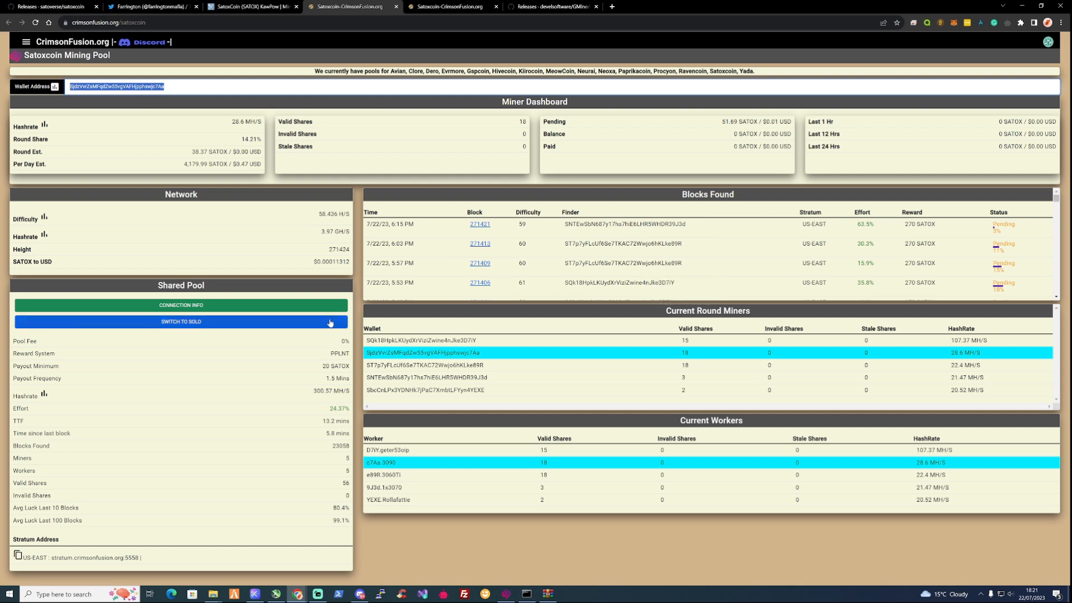
click(180, 305)
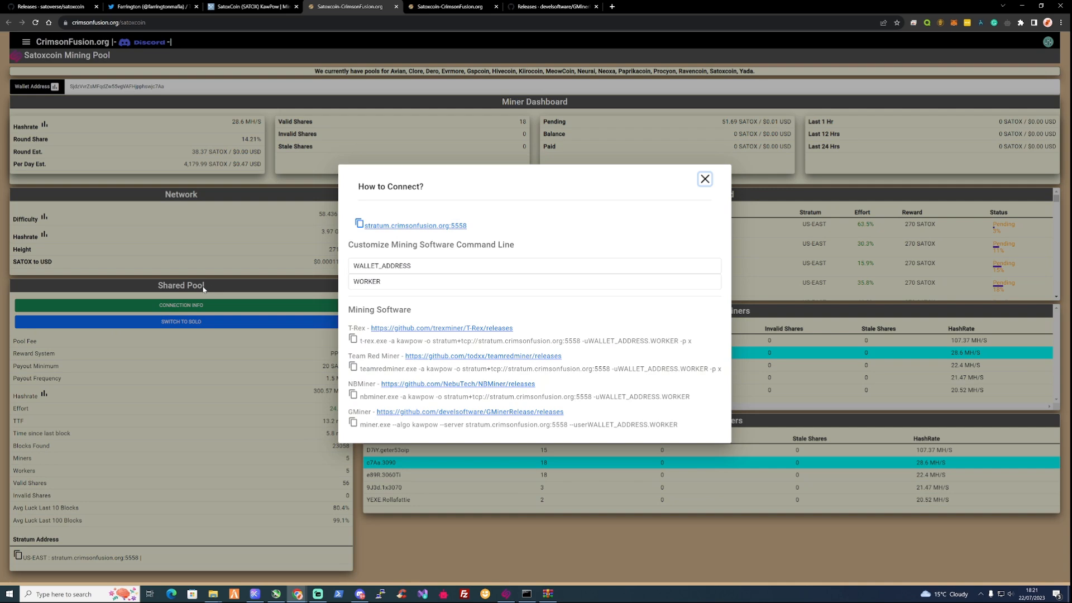
mouse_move(202, 290)
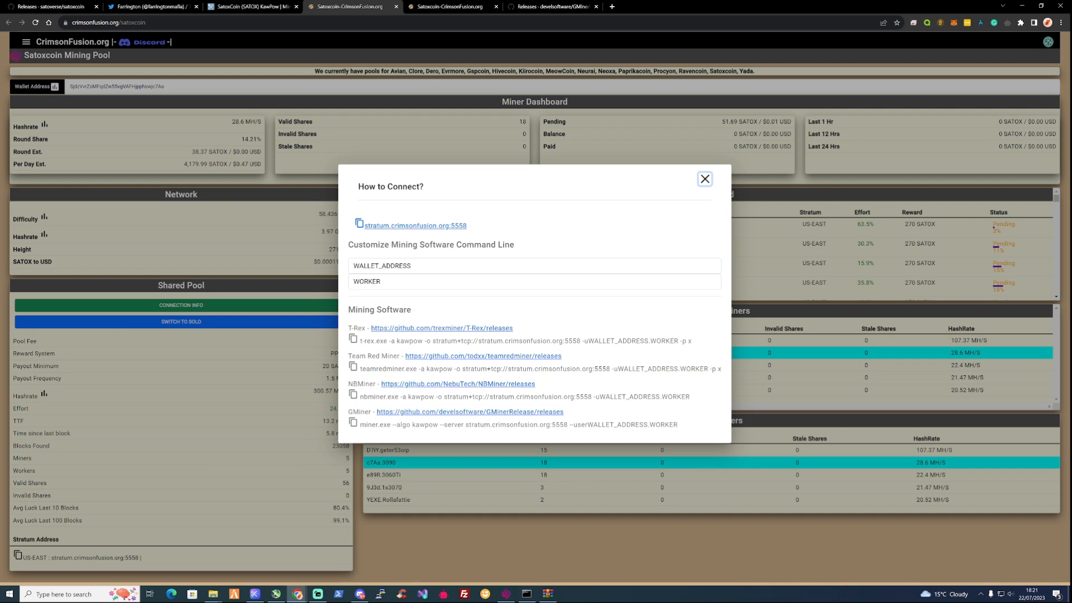
text(SjdzVvrZsMFqdZw55vgVAFHjpphswjc7Aa)
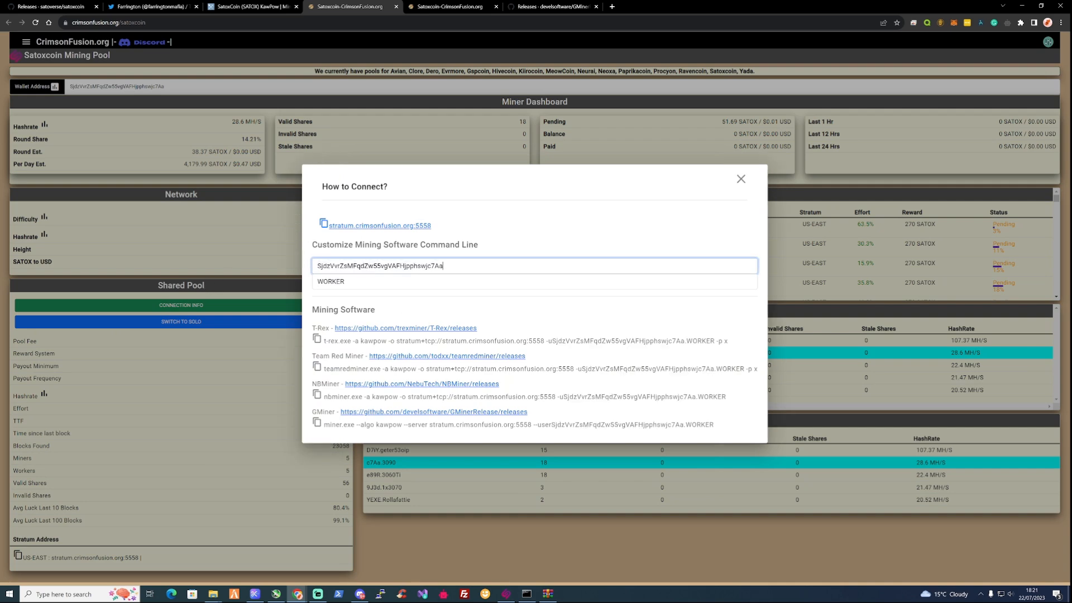
click(330, 281)
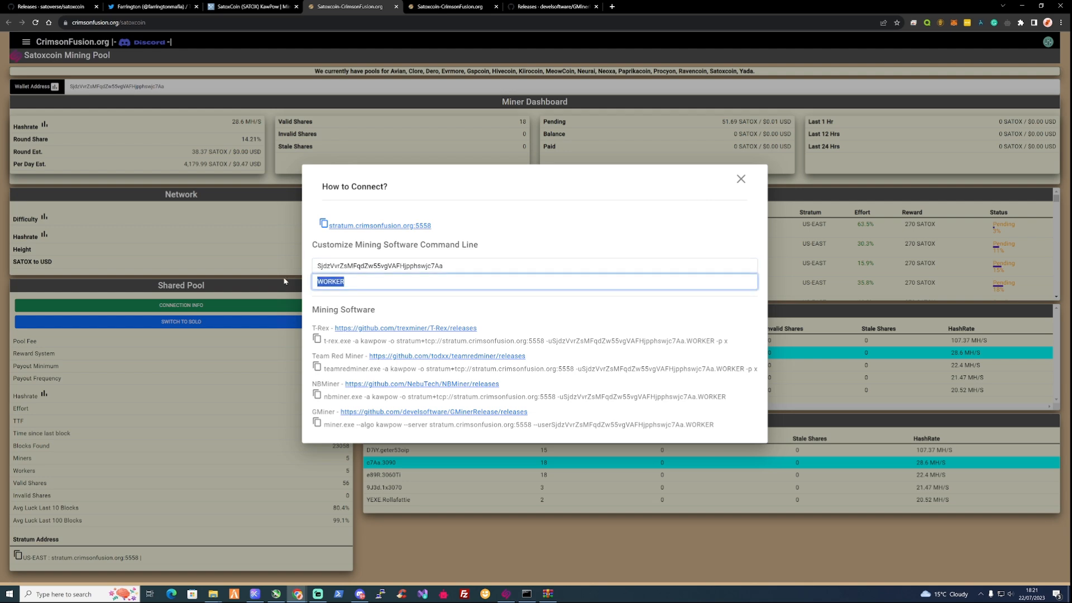
text(3090)
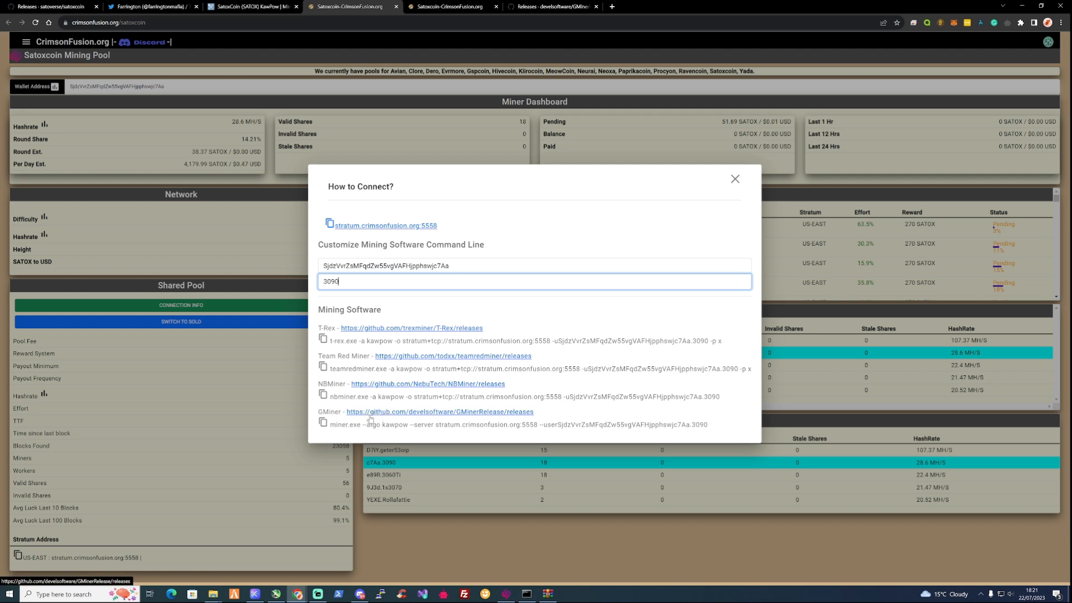
Download the GMiner 3.41 windows64 zip from the GitHub releases Assets.
click(451, 6)
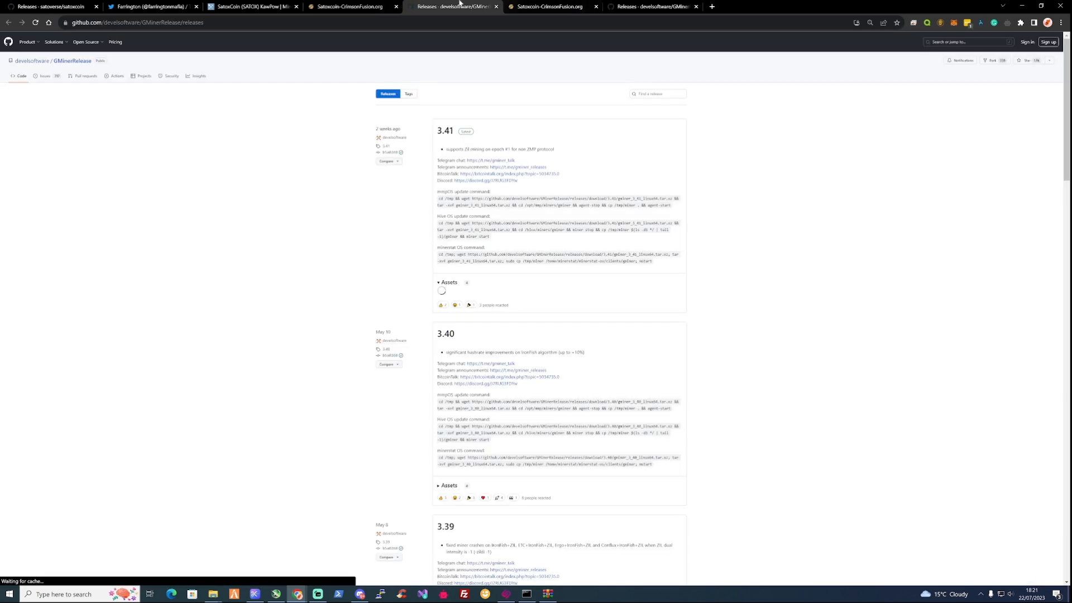
click(449, 281)
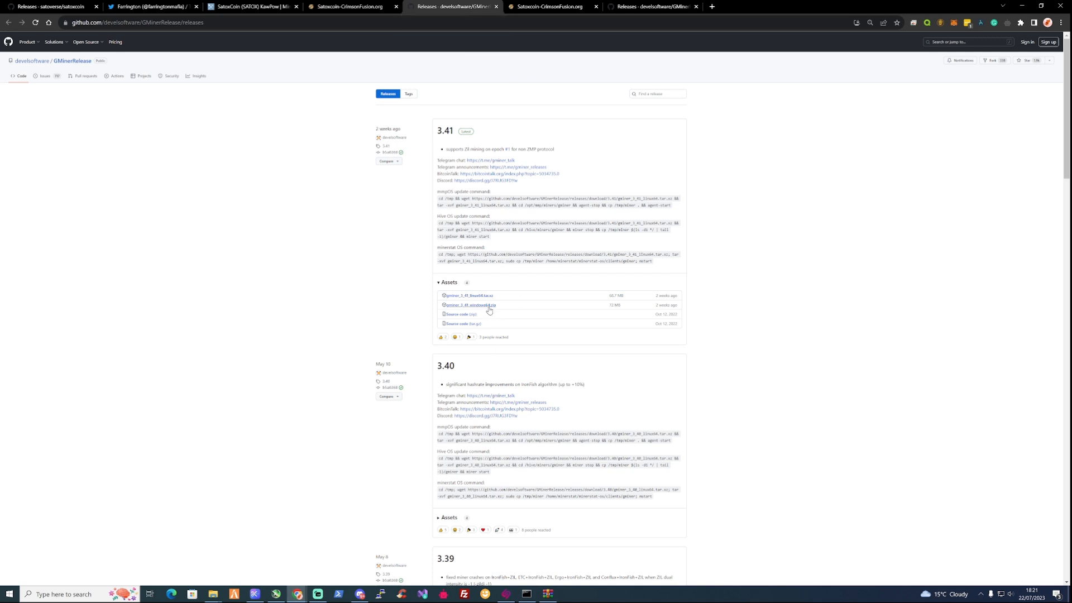
click(469, 305)
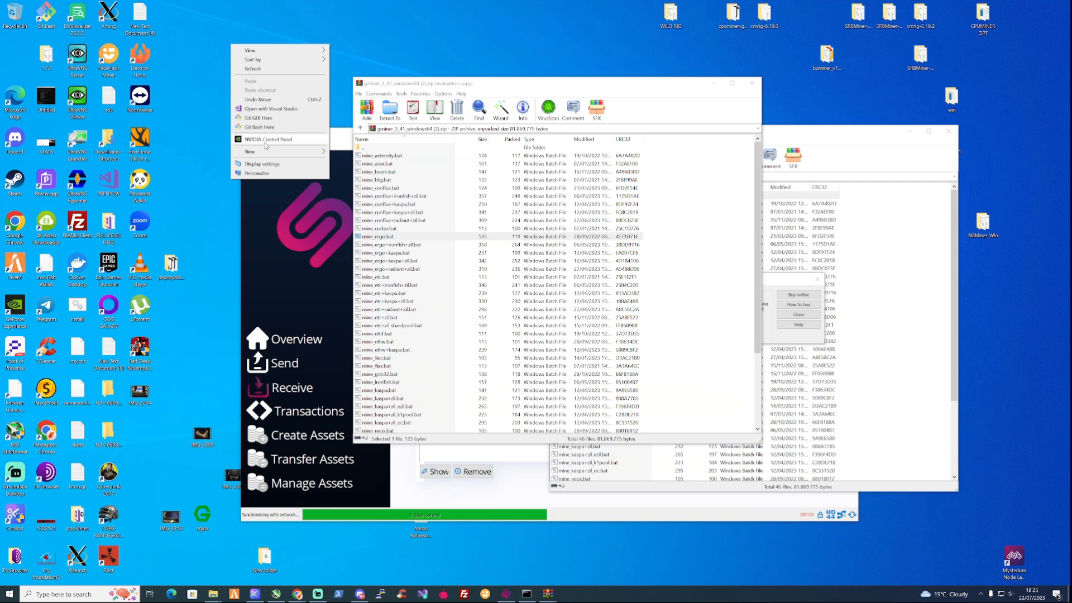
Create a gminer folder on the desktop and extract the archive into it.
click(251, 151)
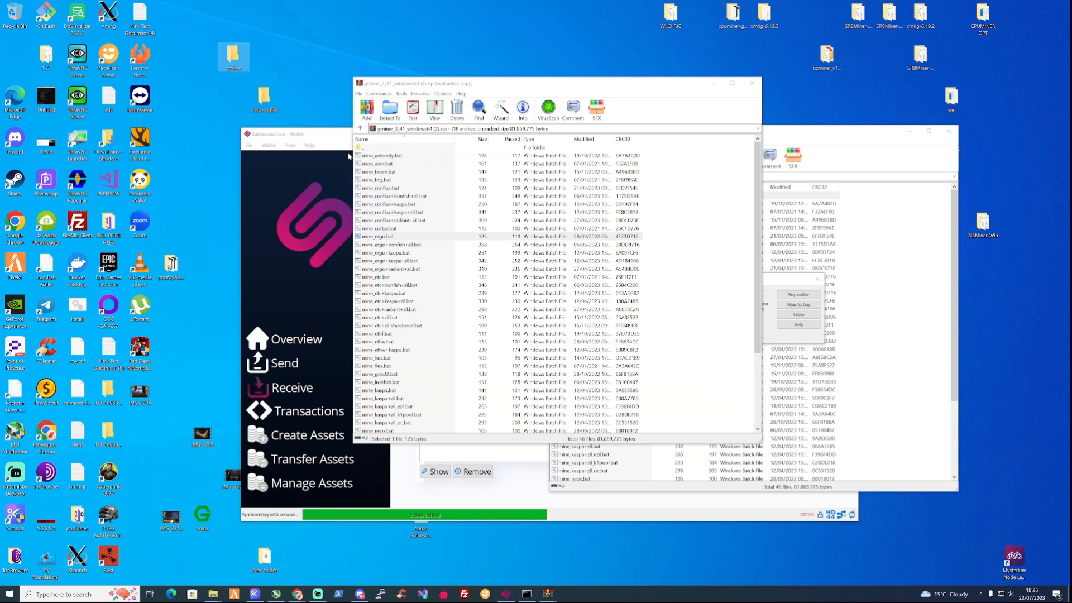
scroll(down, 3)
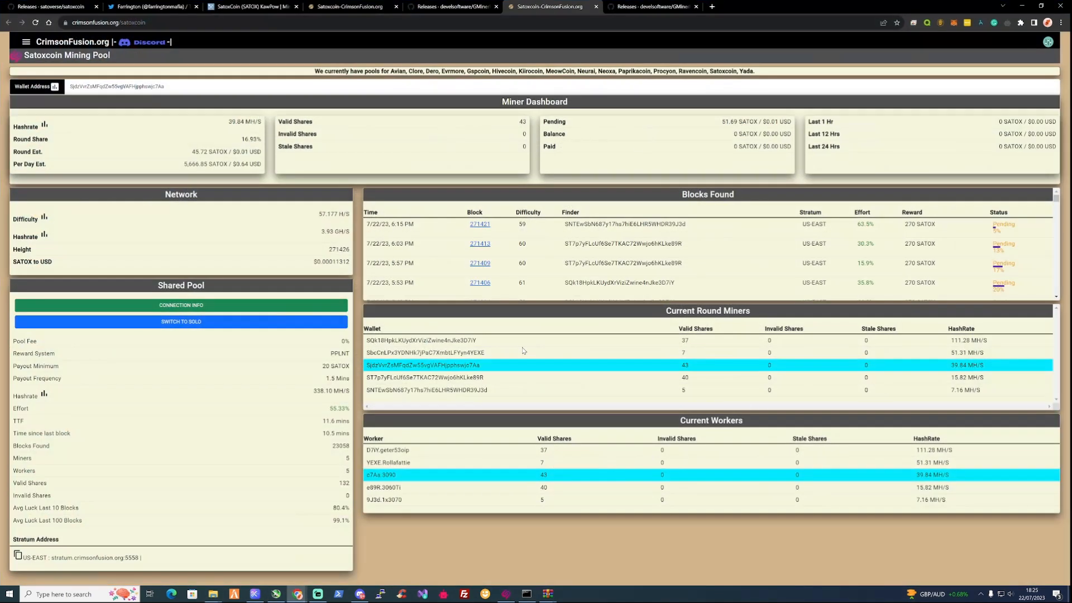
Set the worker to 3090 in Connection Info and copy the GMiner command.
click(180, 305)
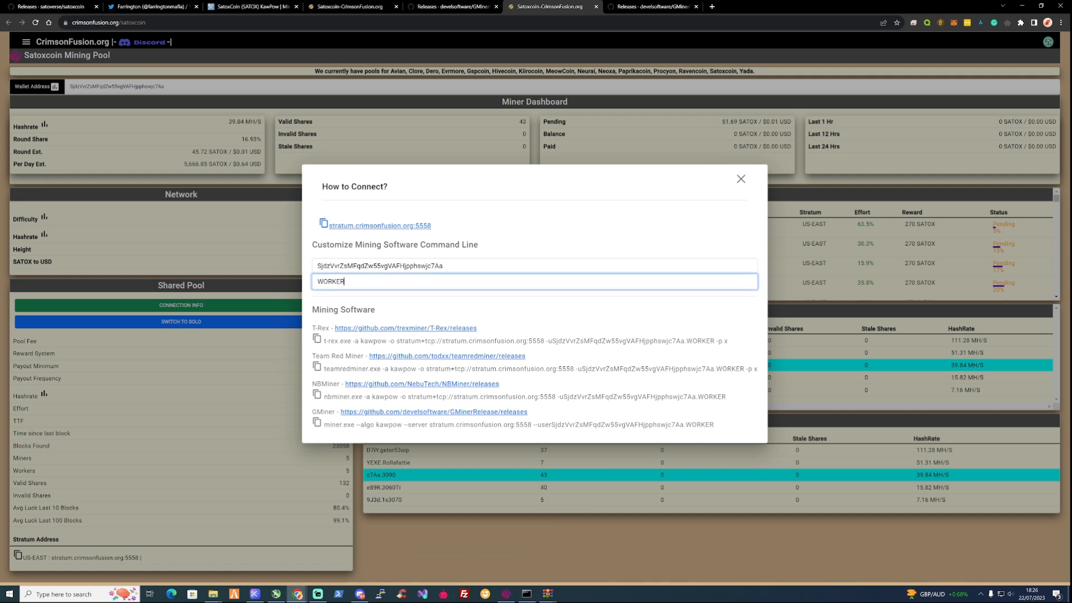
text(3)
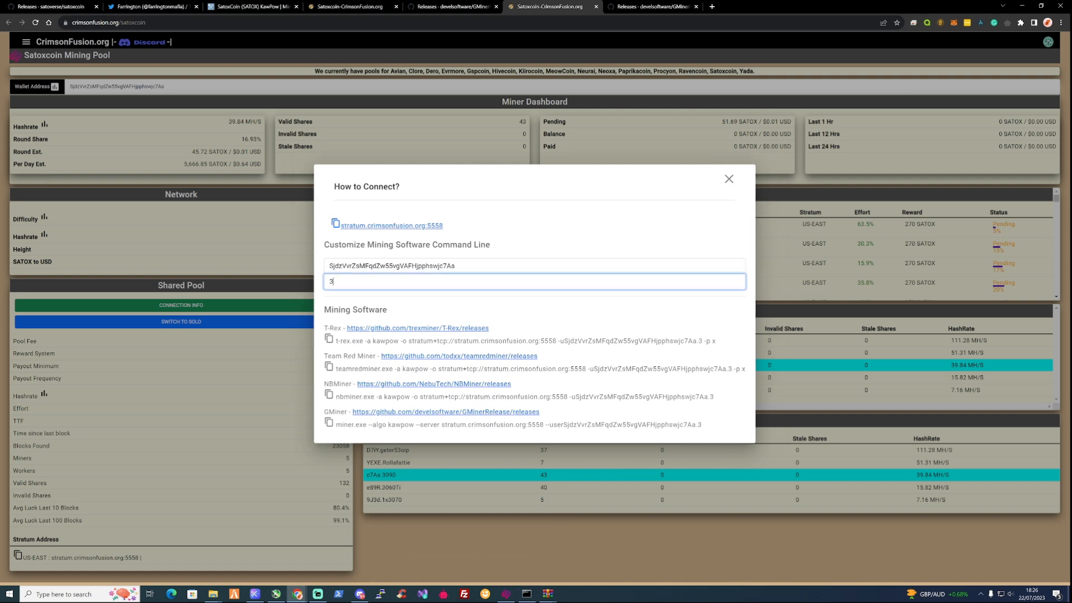
text(090)
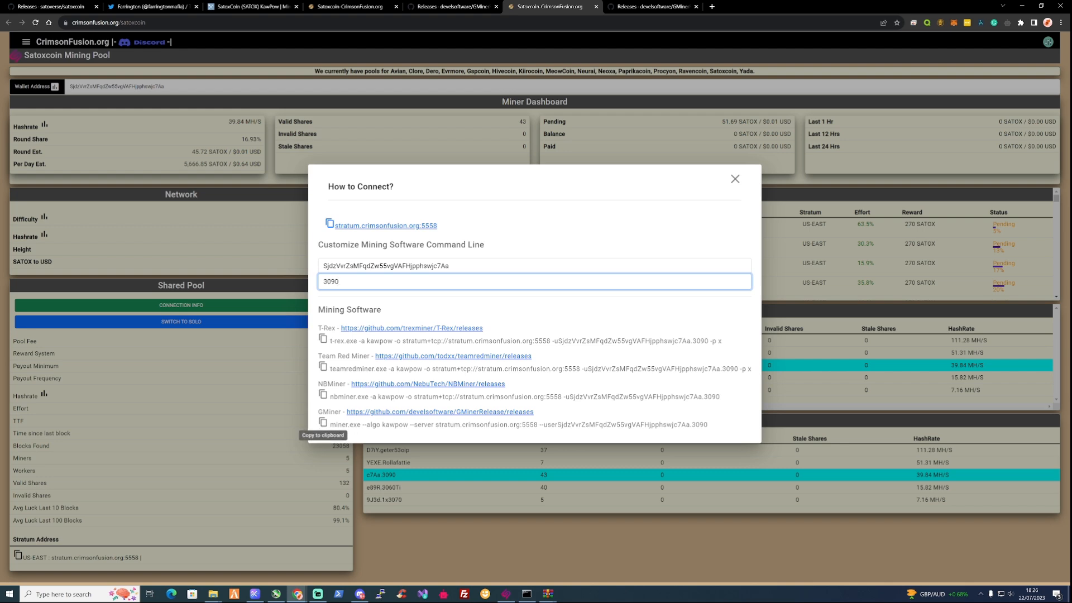
click(324, 422)
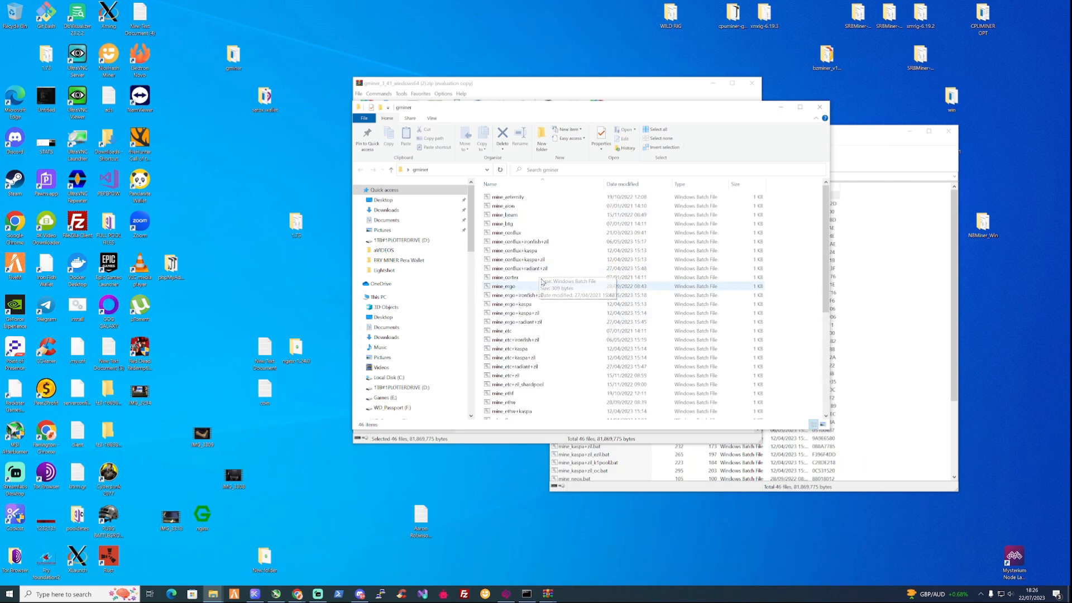
Open the mine_radiant batch file from the gminer folder for editing.
scroll(down, 3)
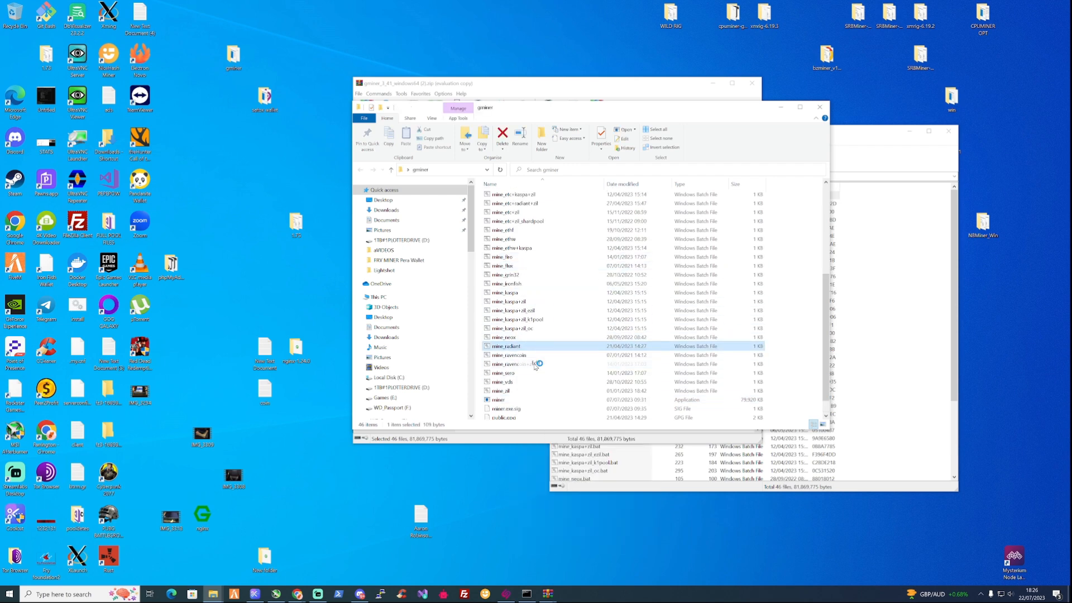
double_click(506, 345)
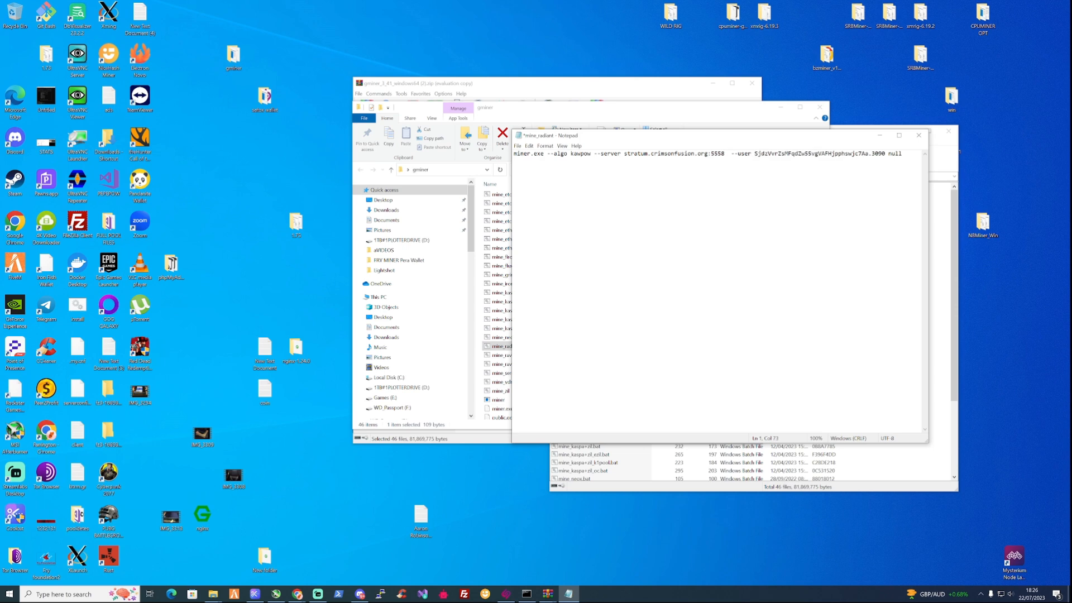
Select and remove the leftover word 'null' from the pasted GMiner command.
double_click(895, 153)
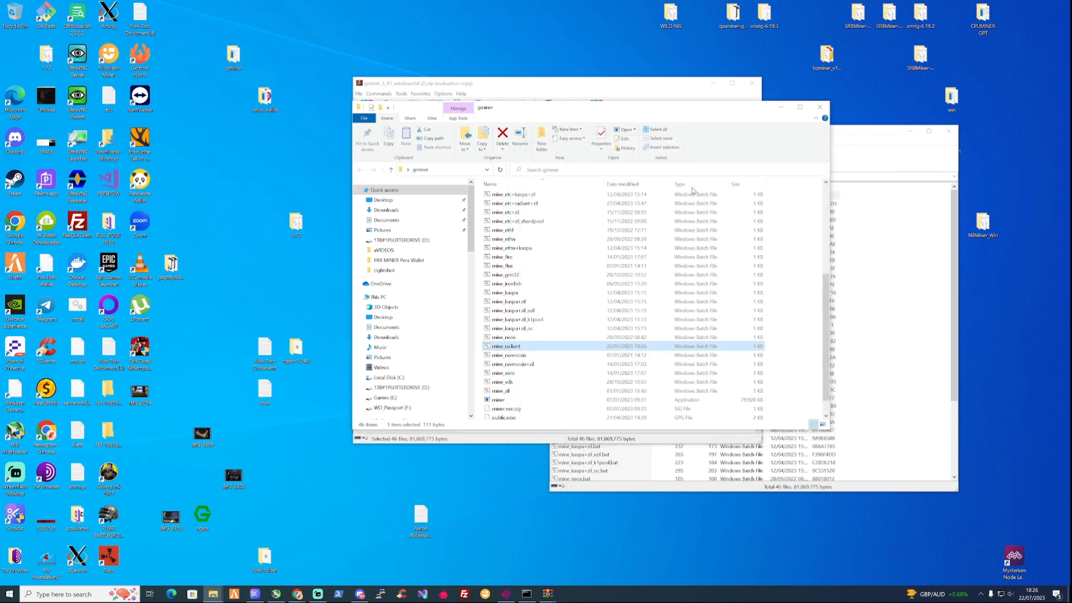
Rename mine_radiant to satox and launch it, bringing the GMiner console into view.
right_click(506, 346)
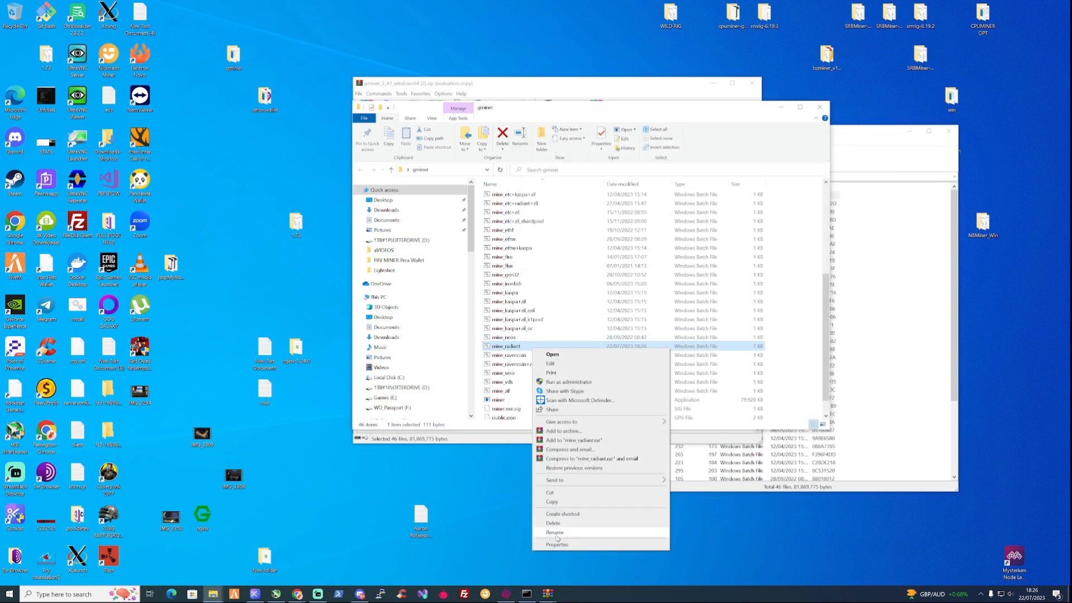
click(554, 532)
text(satox)
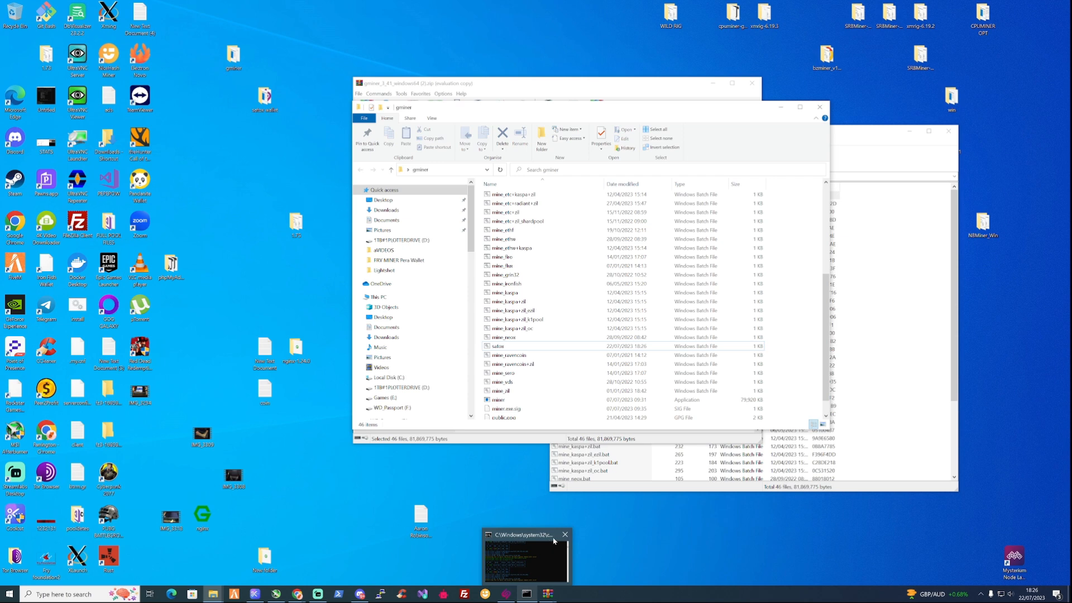
click(500, 345)
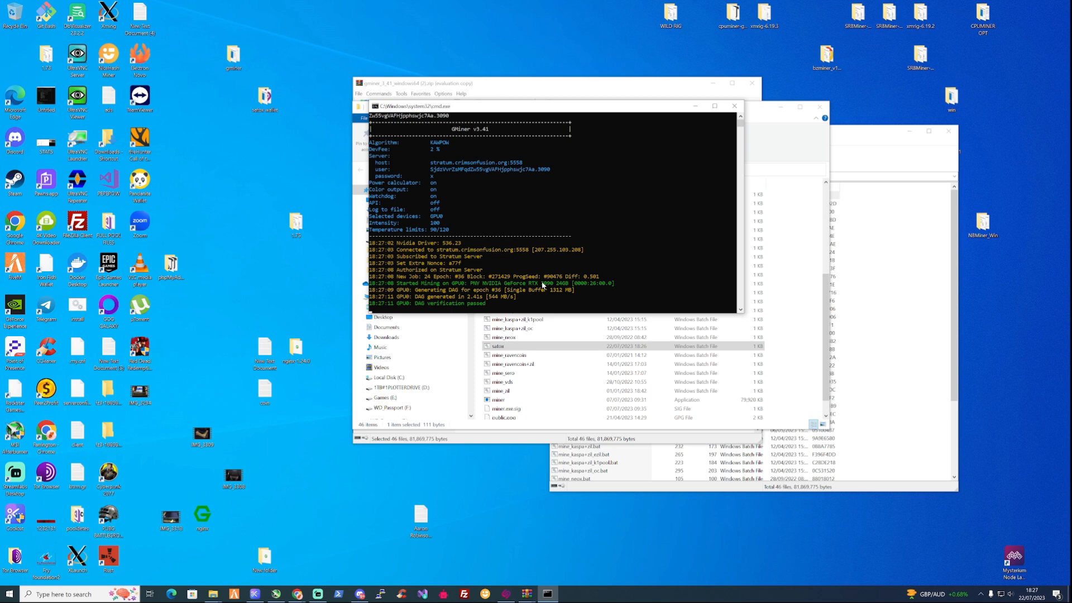
mouse_move(546, 109)
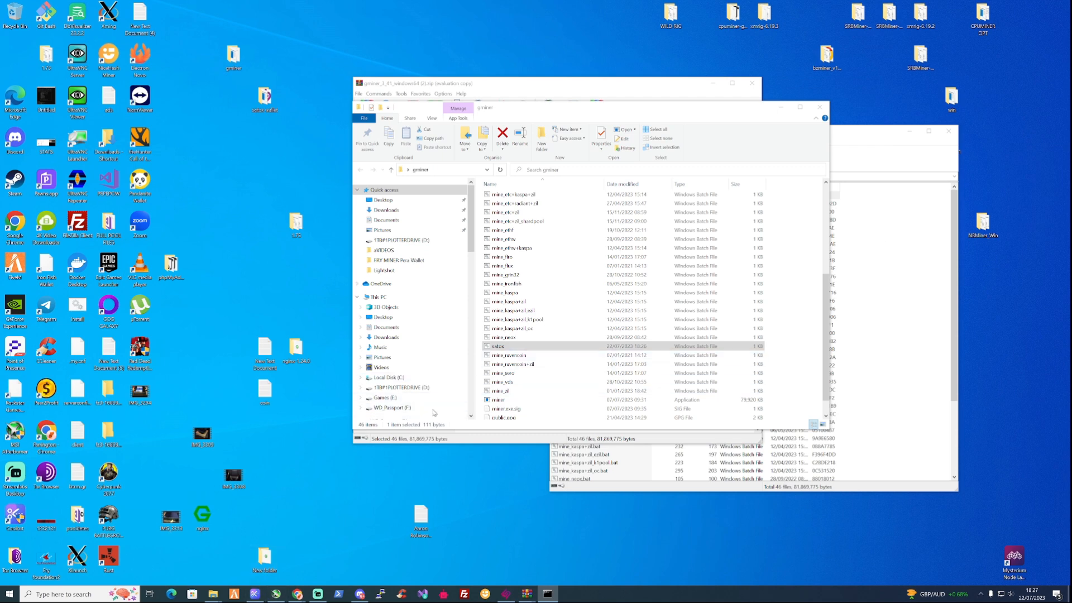
Close the How to Connect dialog to view worker 3090's 44 shares at 28.71 MH/S.
double_click(499, 347)
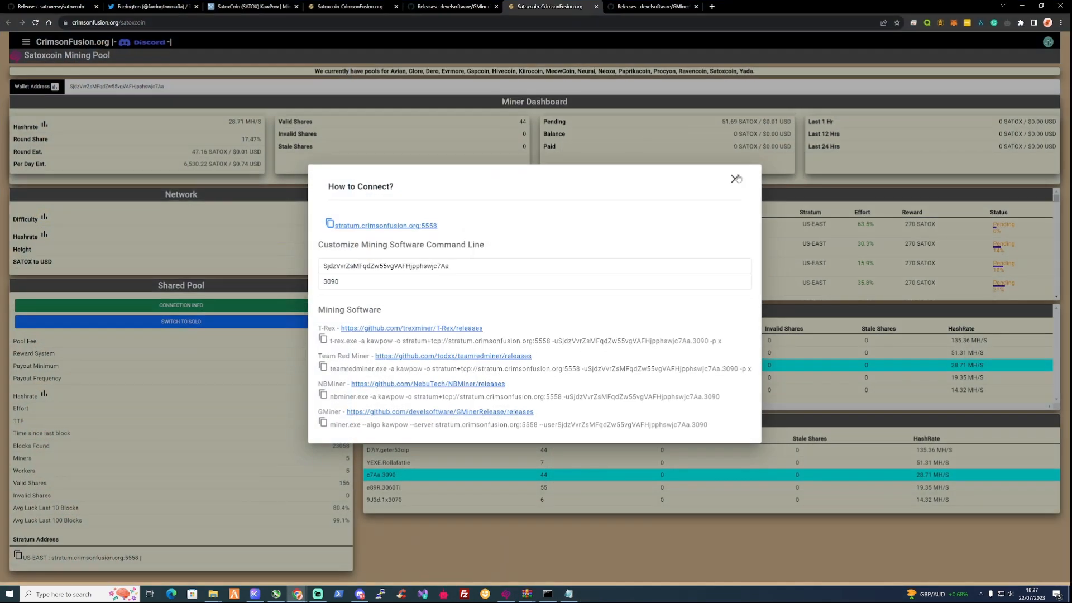
click(736, 179)
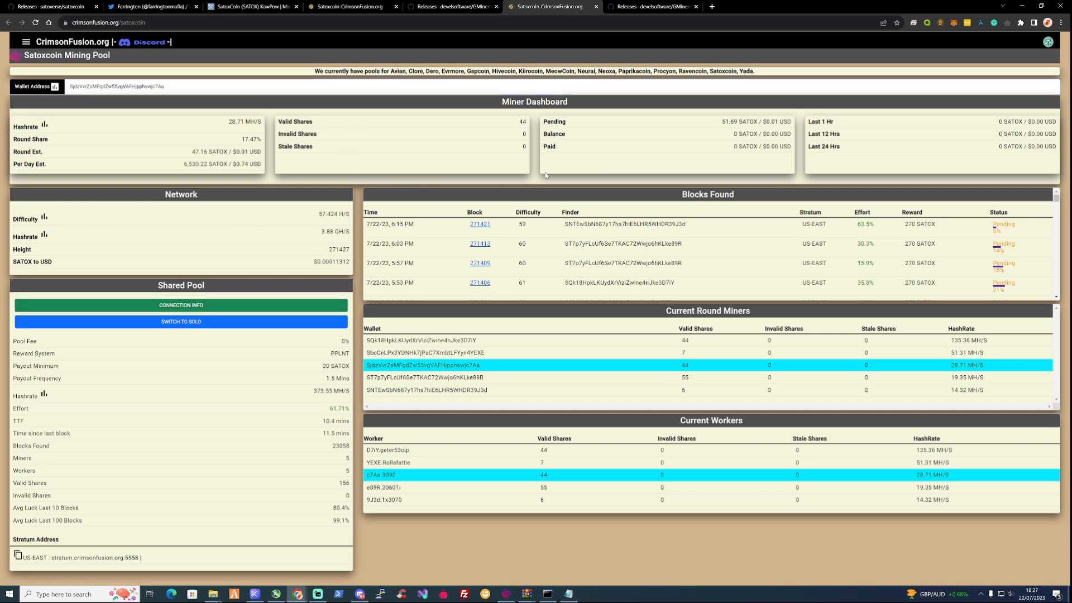
mouse_move(162, 131)
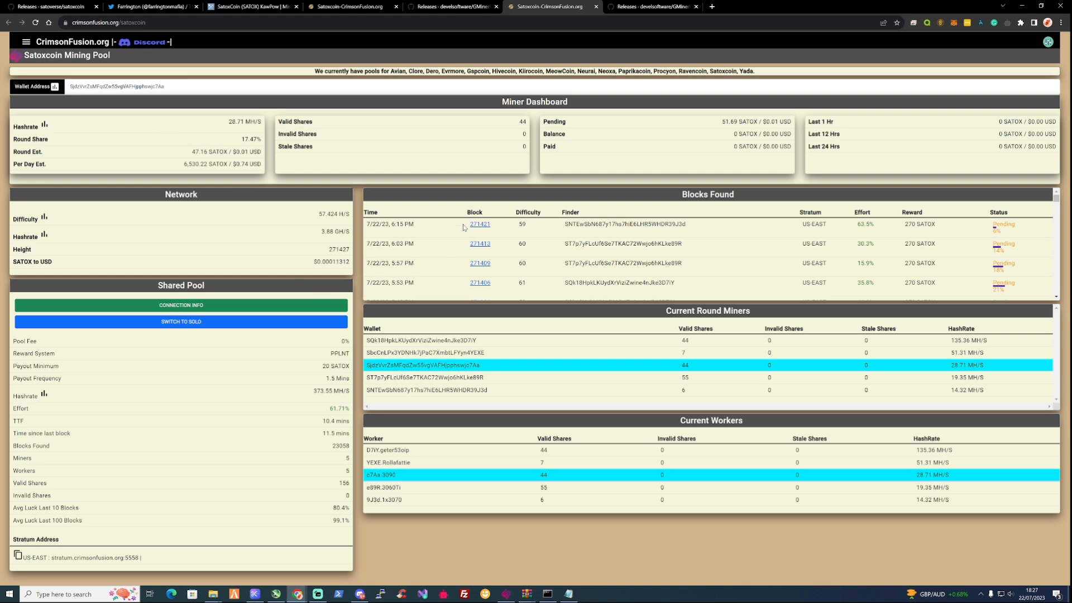
mouse_move(876, 179)
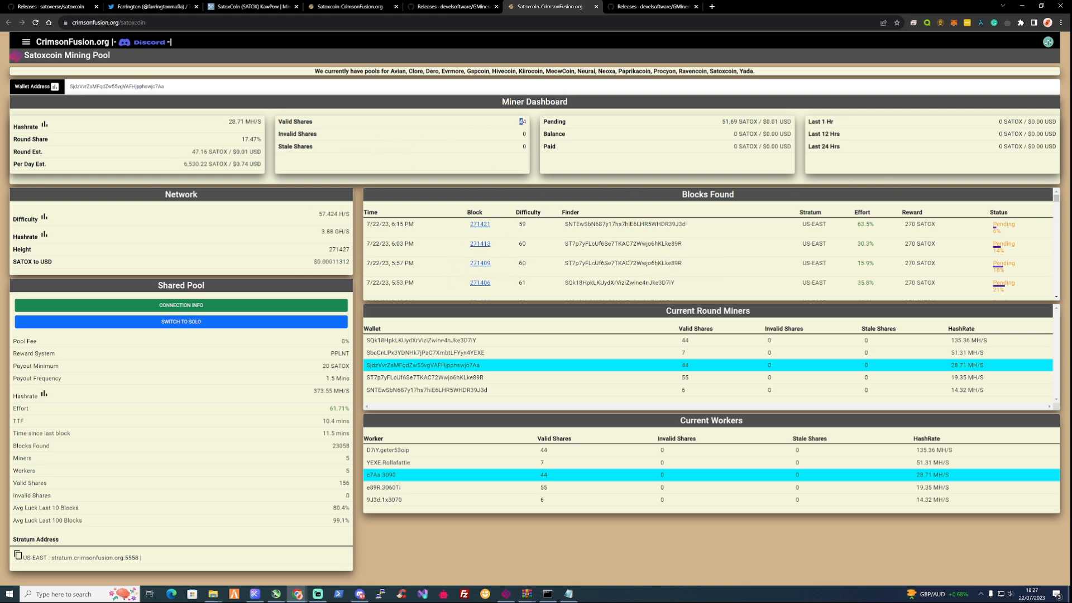
mouse_move(44, 125)
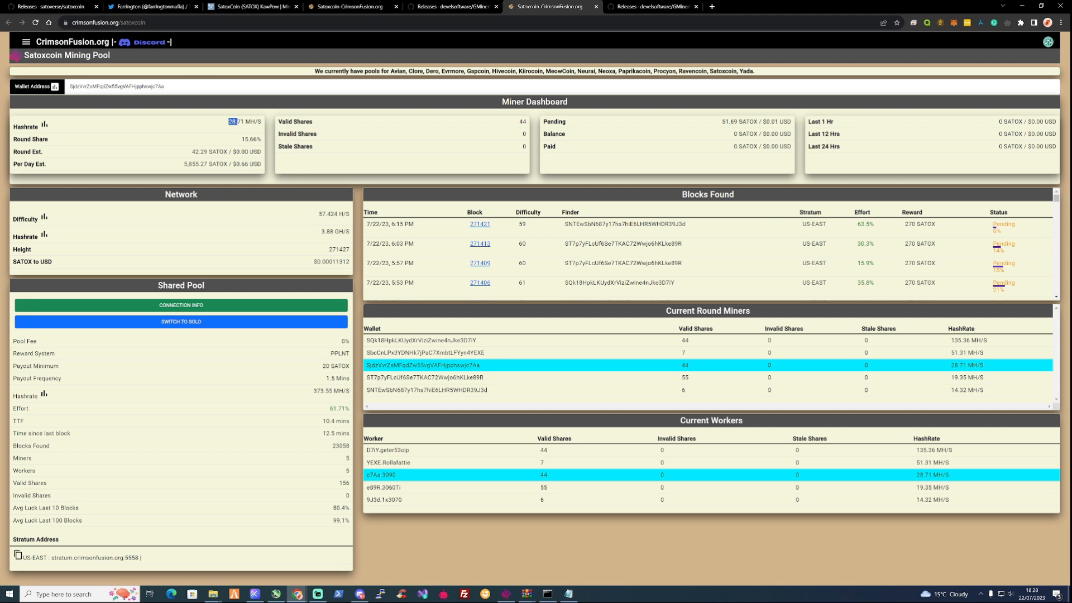
mouse_move(441, 33)
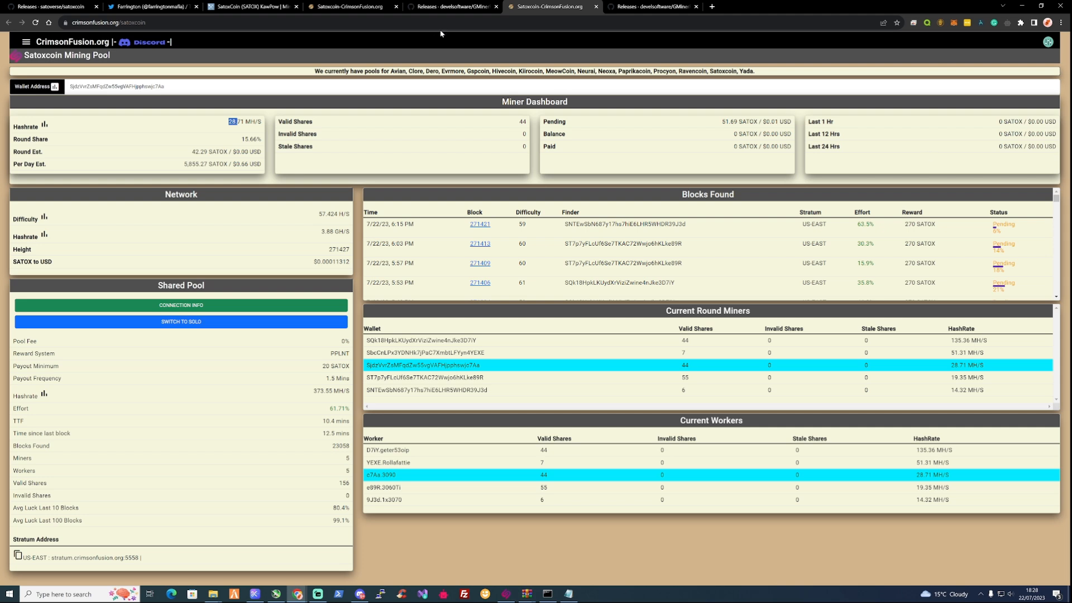